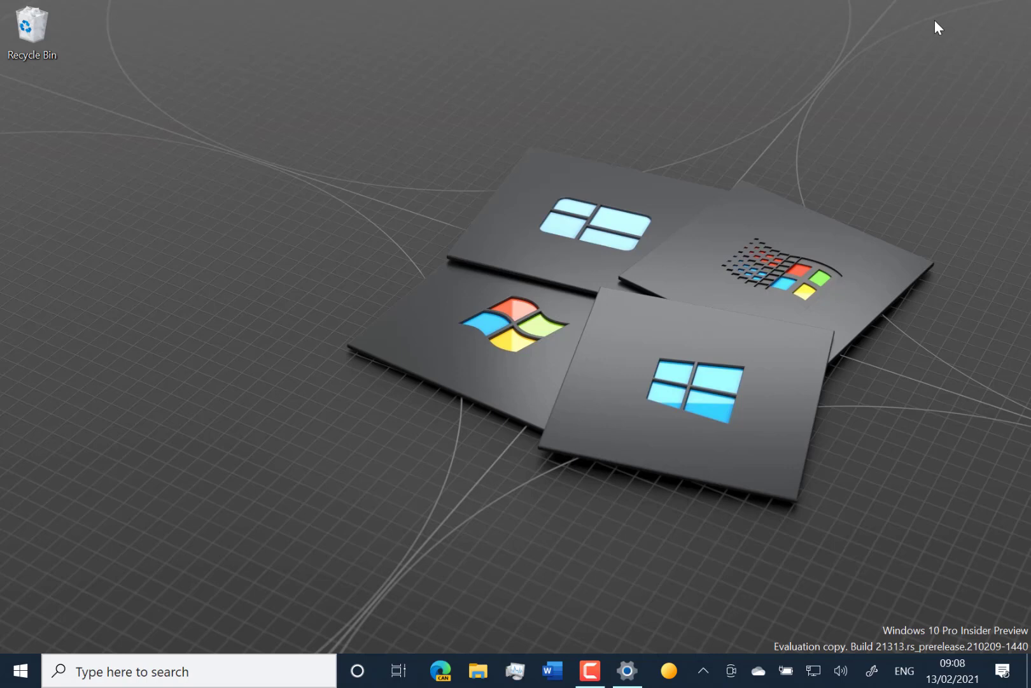
mouse_move(795, 8)
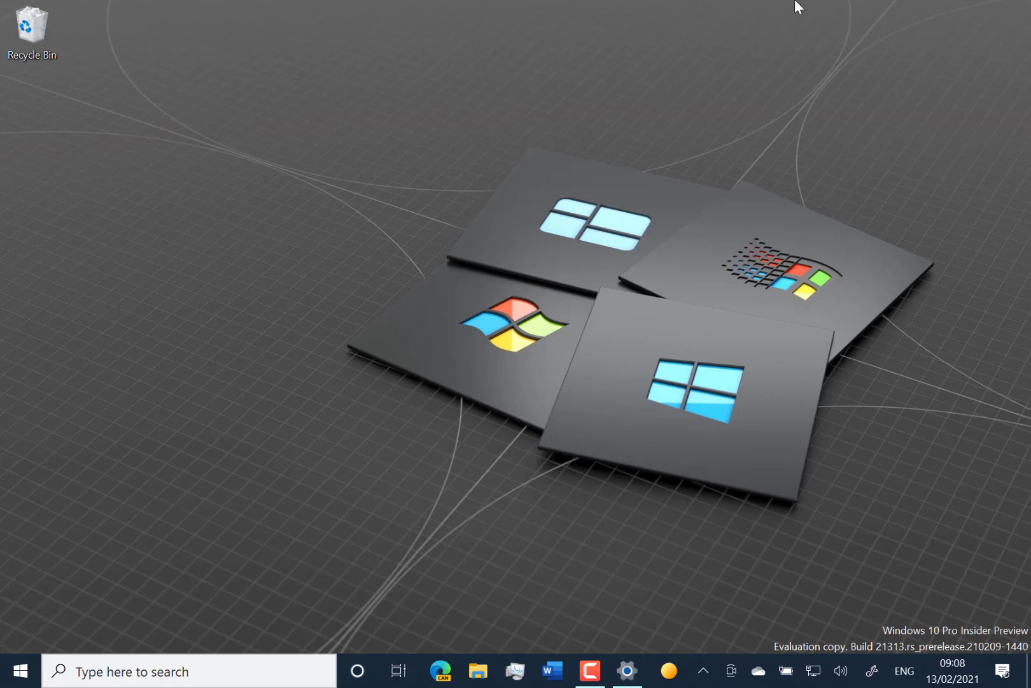
mouse_move(643, 604)
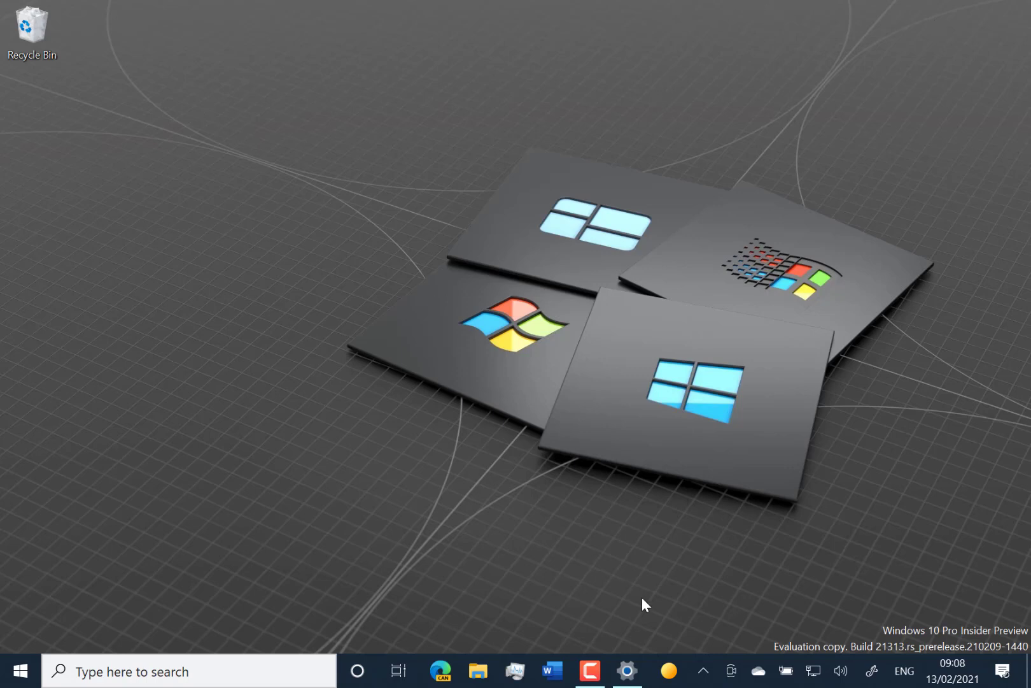
mouse_move(669, 671)
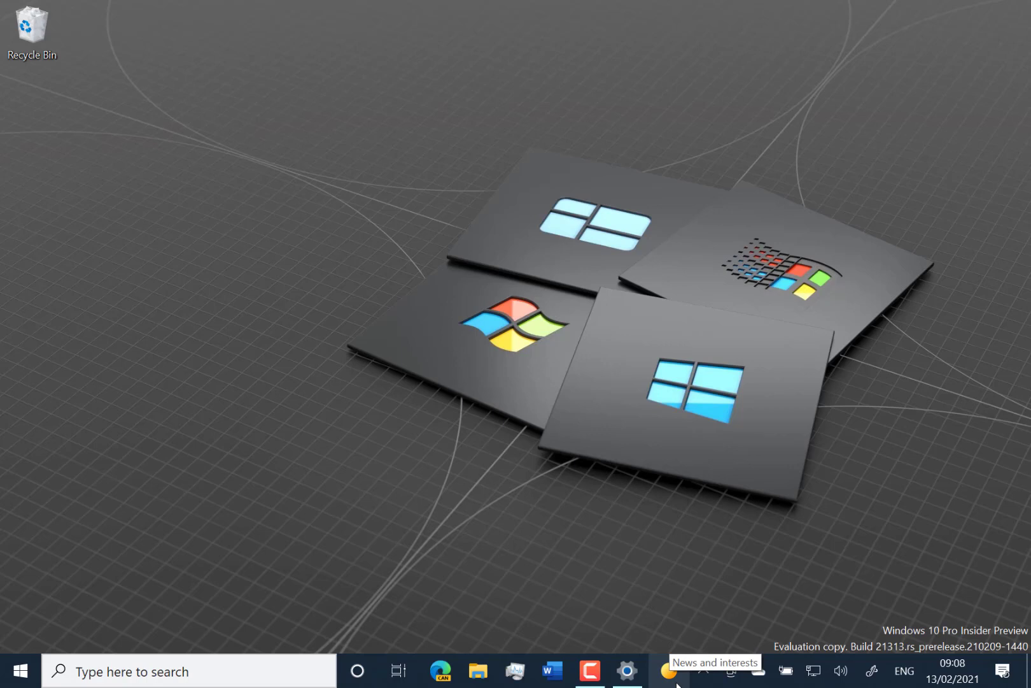
- Browse the News and interests feed: headlines, local weather, Premier League fixture and traffic cards
click(670, 670)
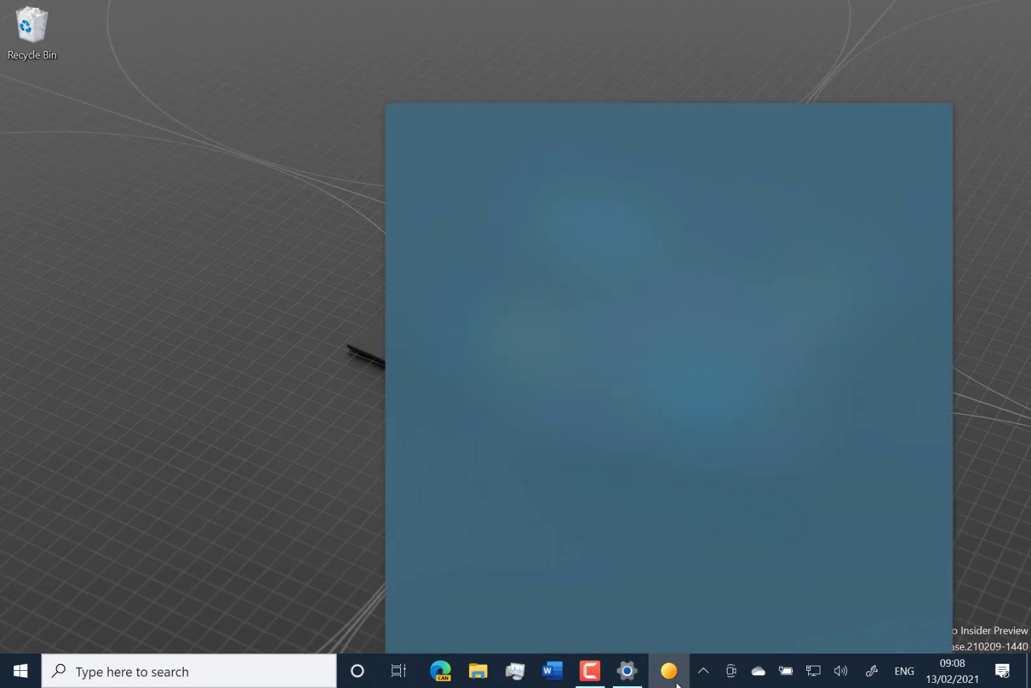
mouse_move(684, 346)
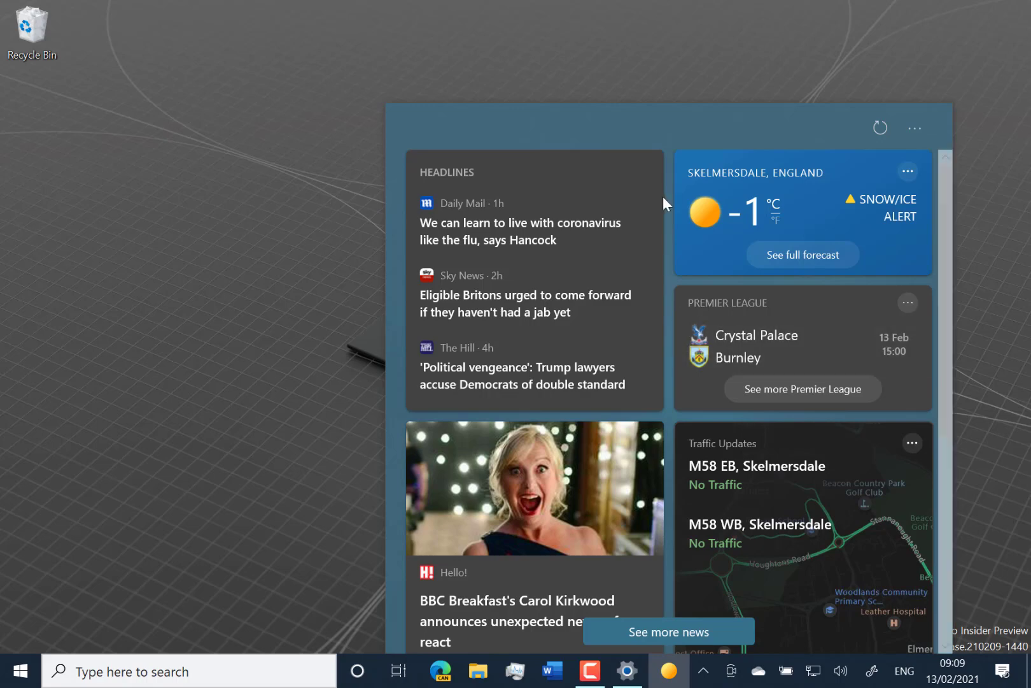
scroll(down, 3)
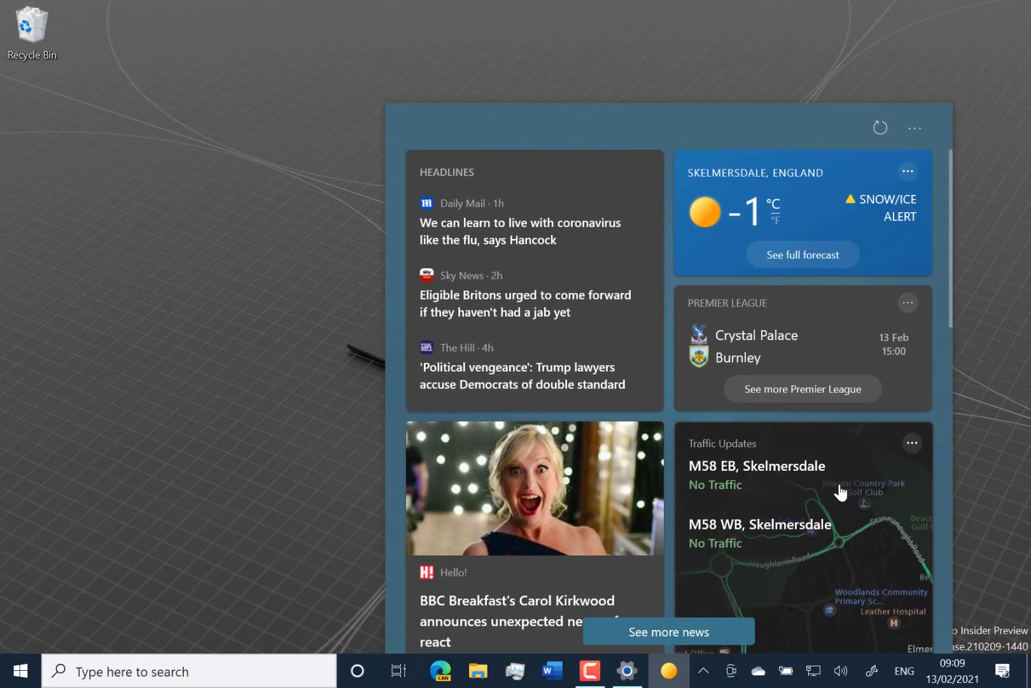
mouse_move(173, 462)
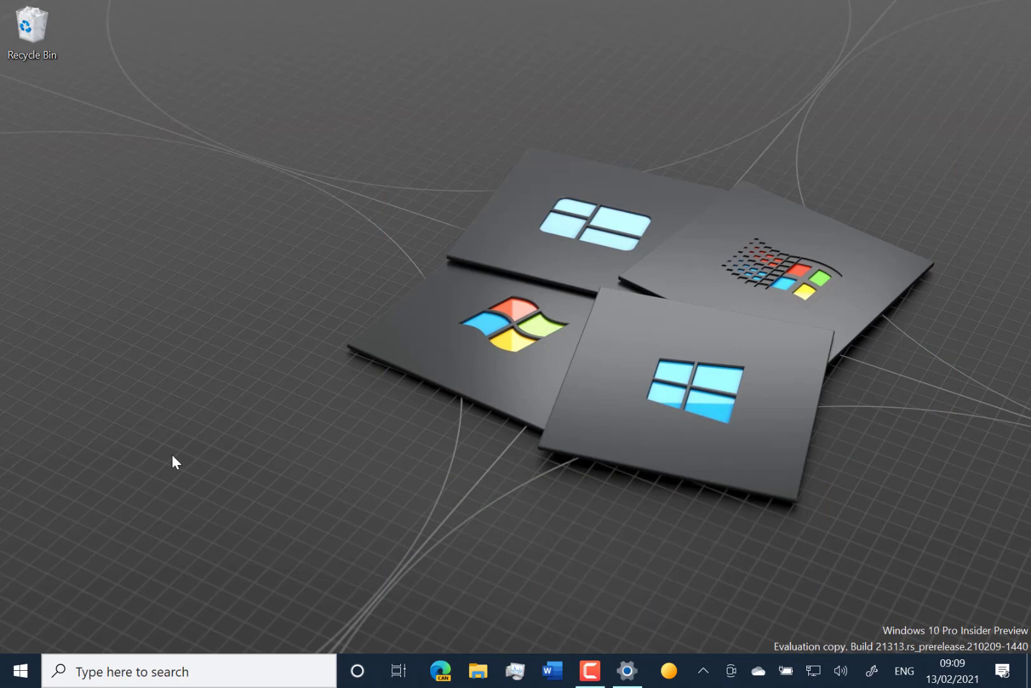
mouse_move(469, 636)
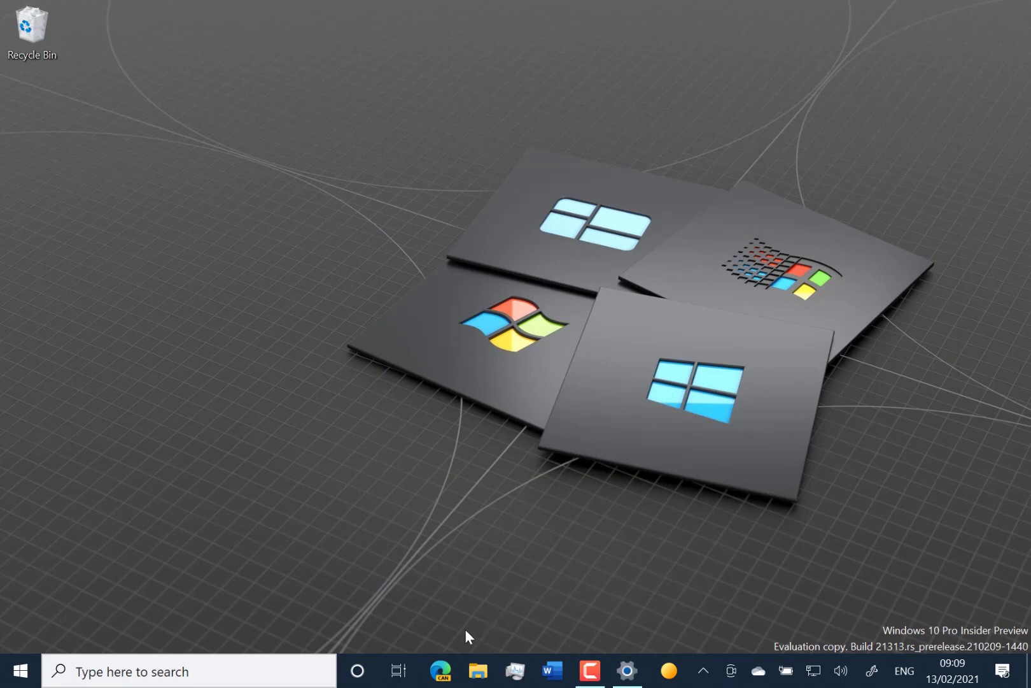
mouse_move(442, 678)
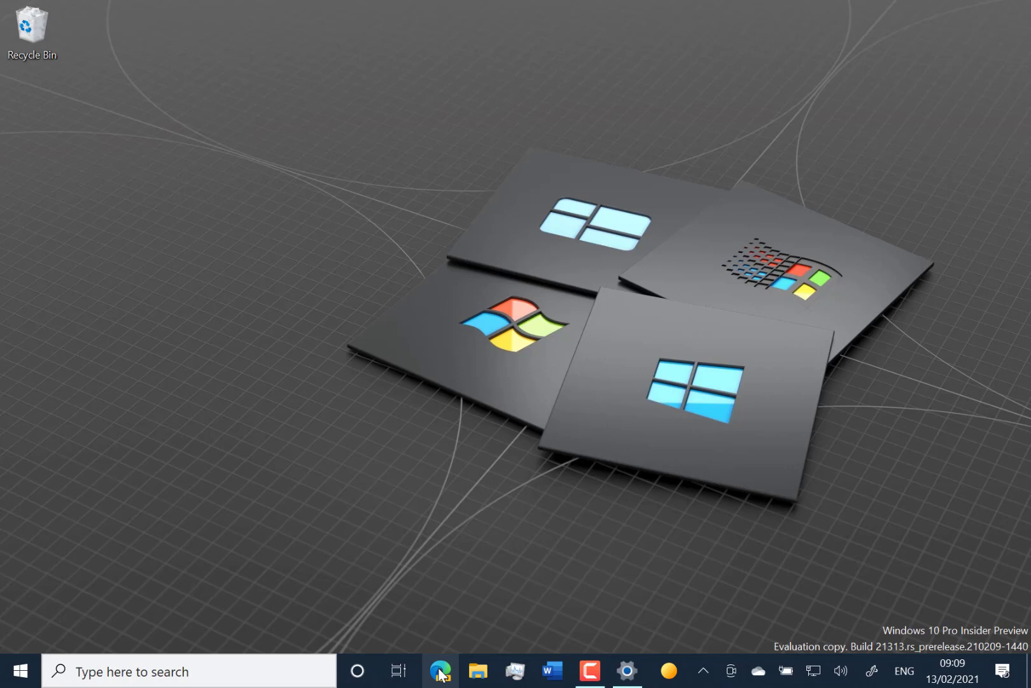
click(440, 673)
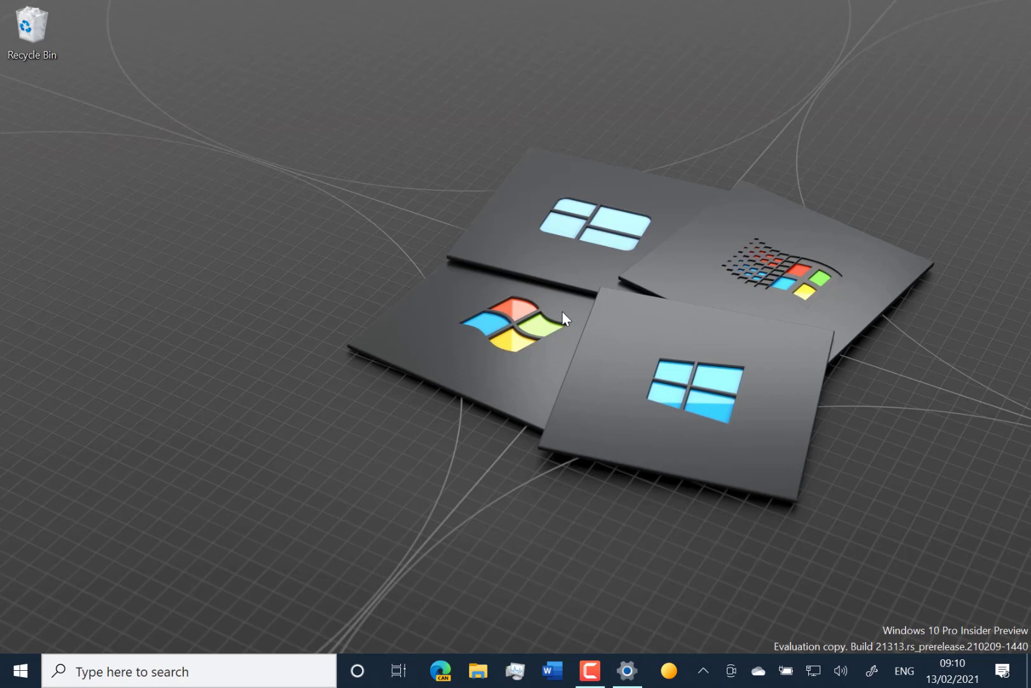
mouse_move(657, 438)
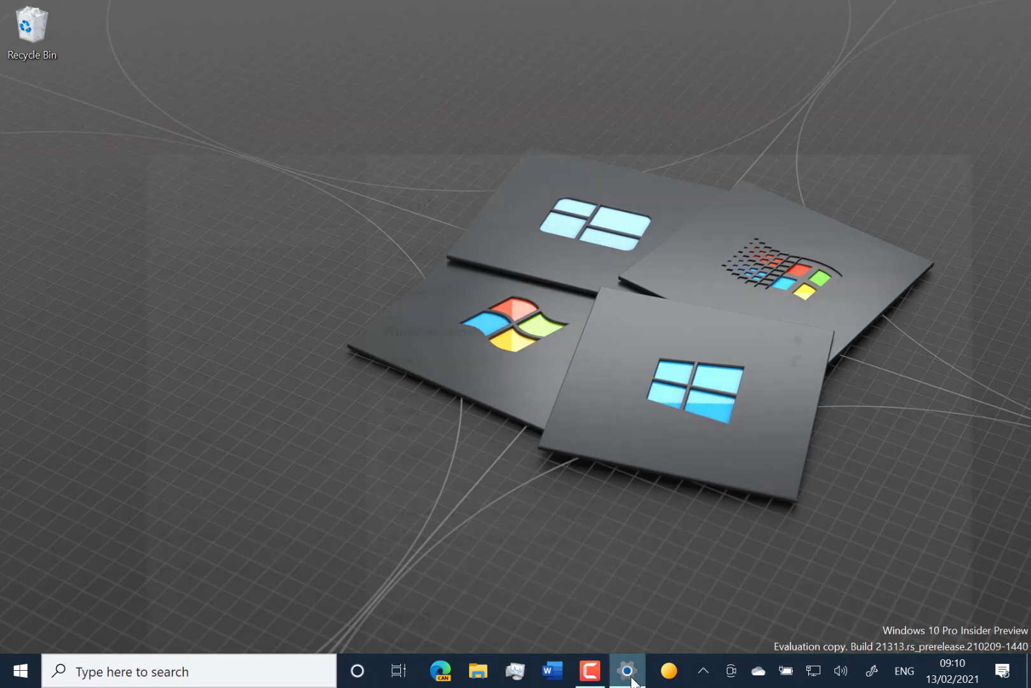
- Show Settings' About page with Windows 10 Pro Insider Preview, version Dev, OS build 21313.1000
click(628, 671)
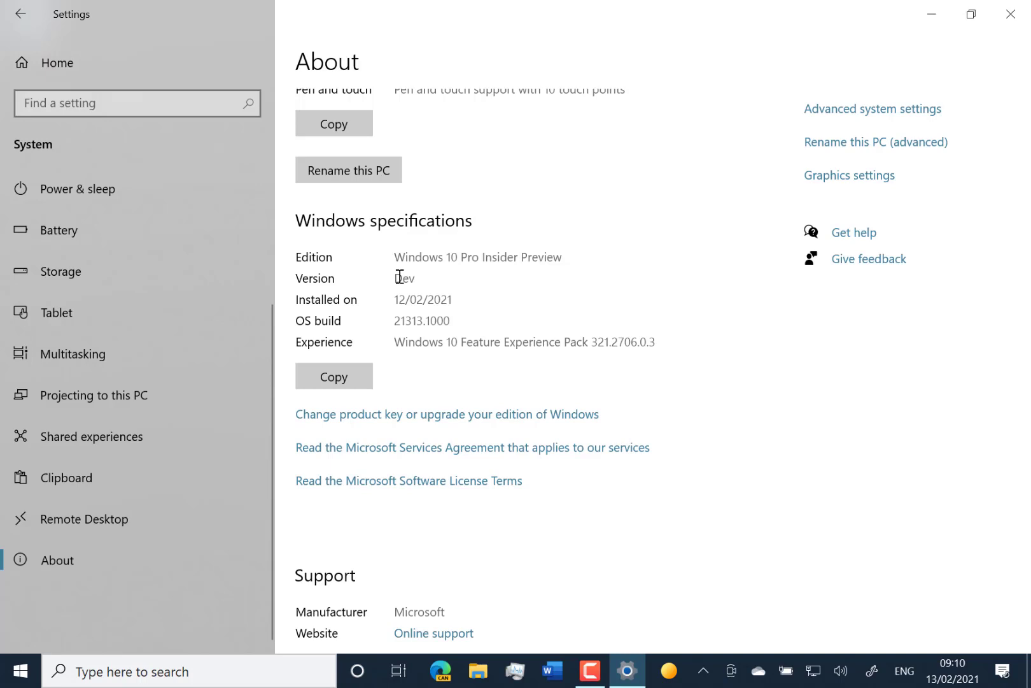
mouse_move(349, 259)
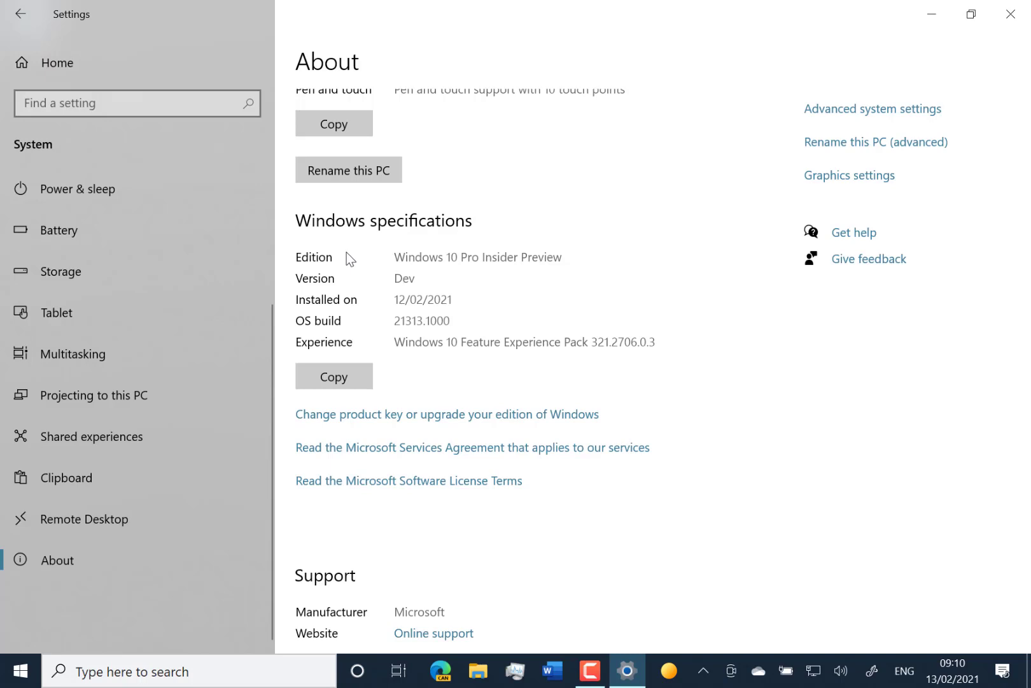
mouse_move(483, 491)
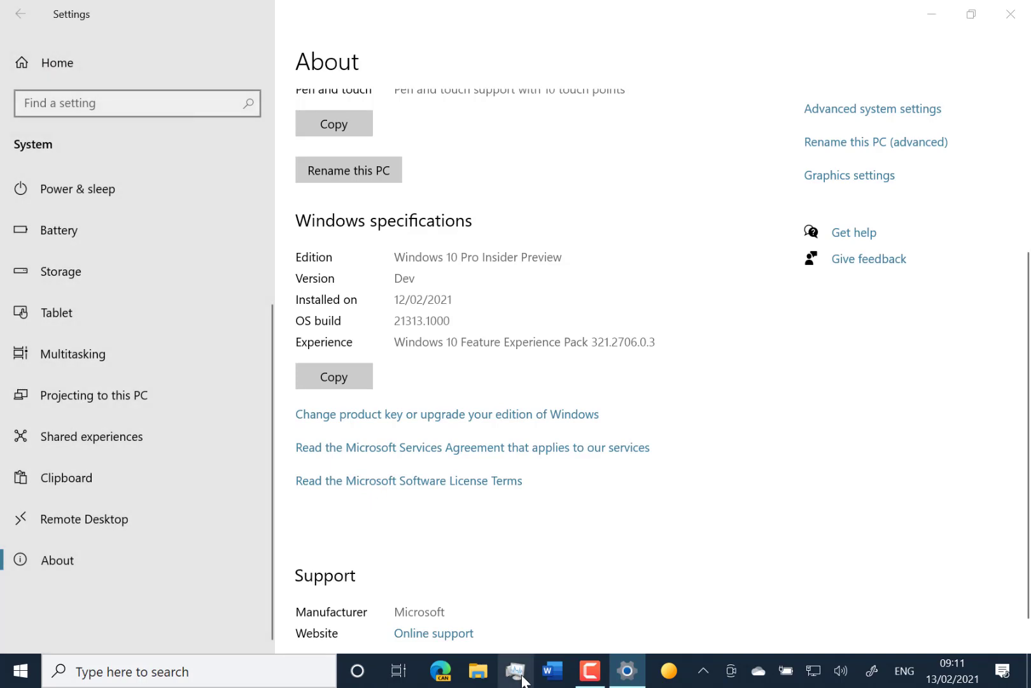
- View Task Manager's full details (3 apps, 70 background processes), then minimize it
click(504, 670)
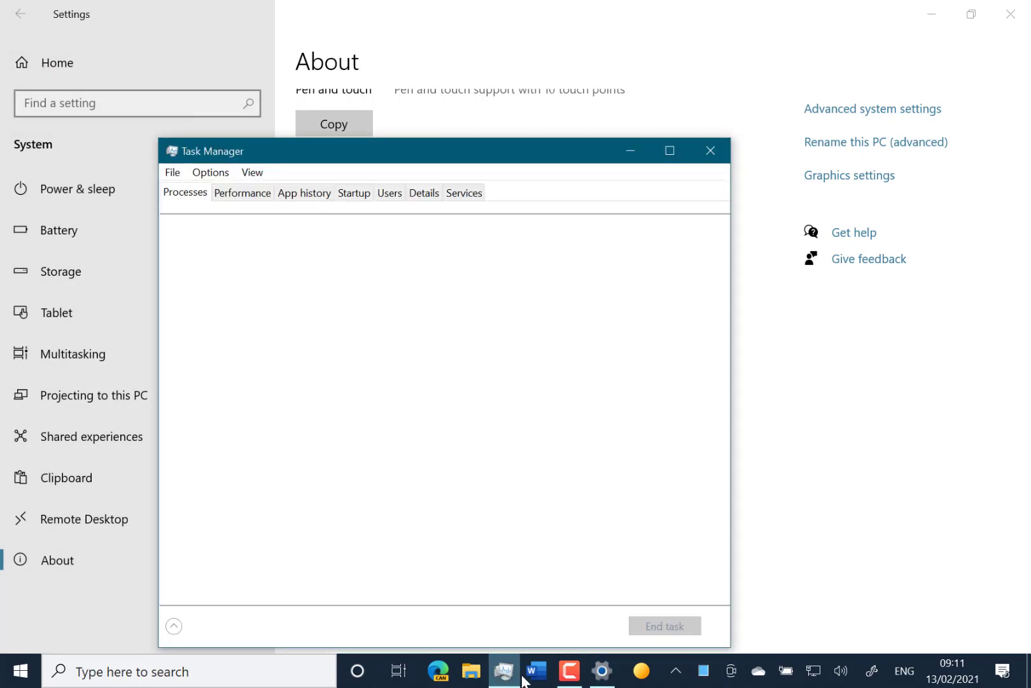
click(173, 627)
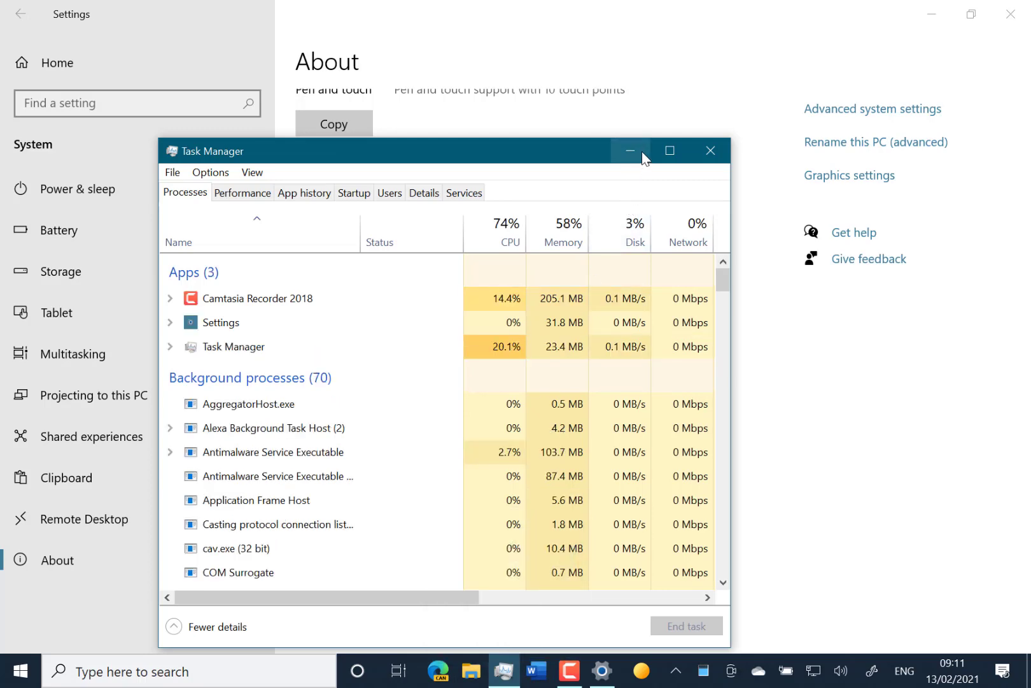
click(630, 152)
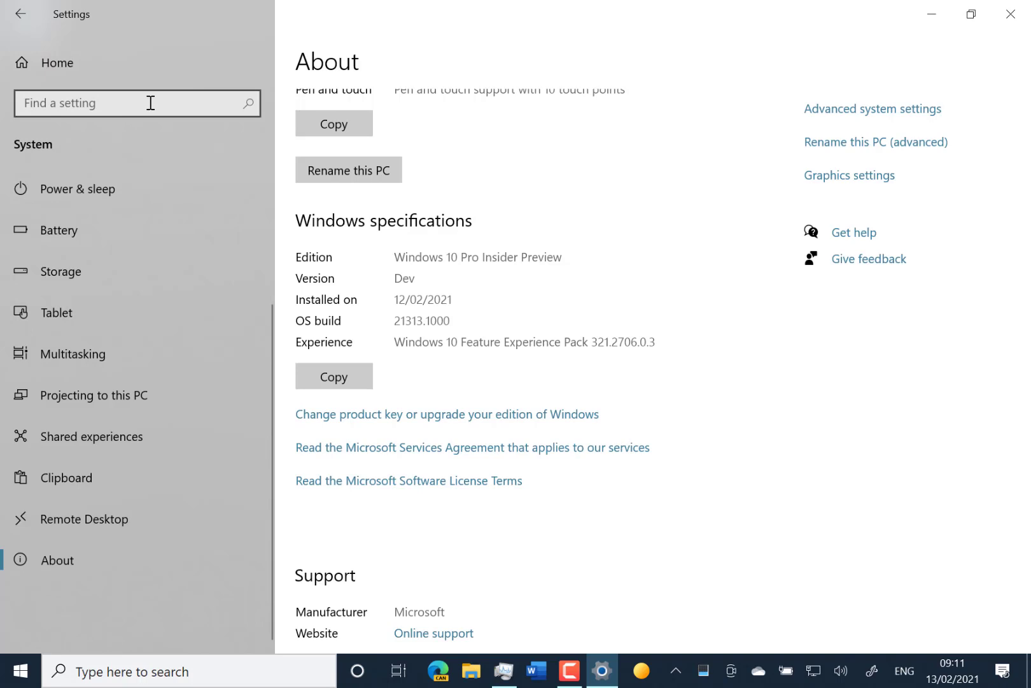
mouse_move(677, 642)
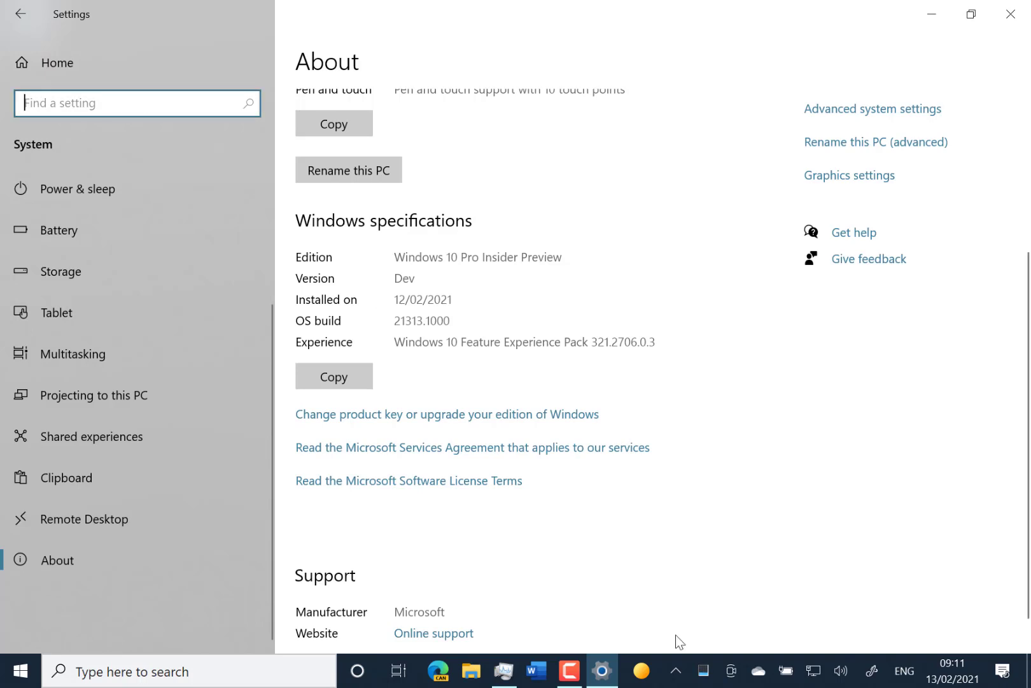
mouse_move(801, 610)
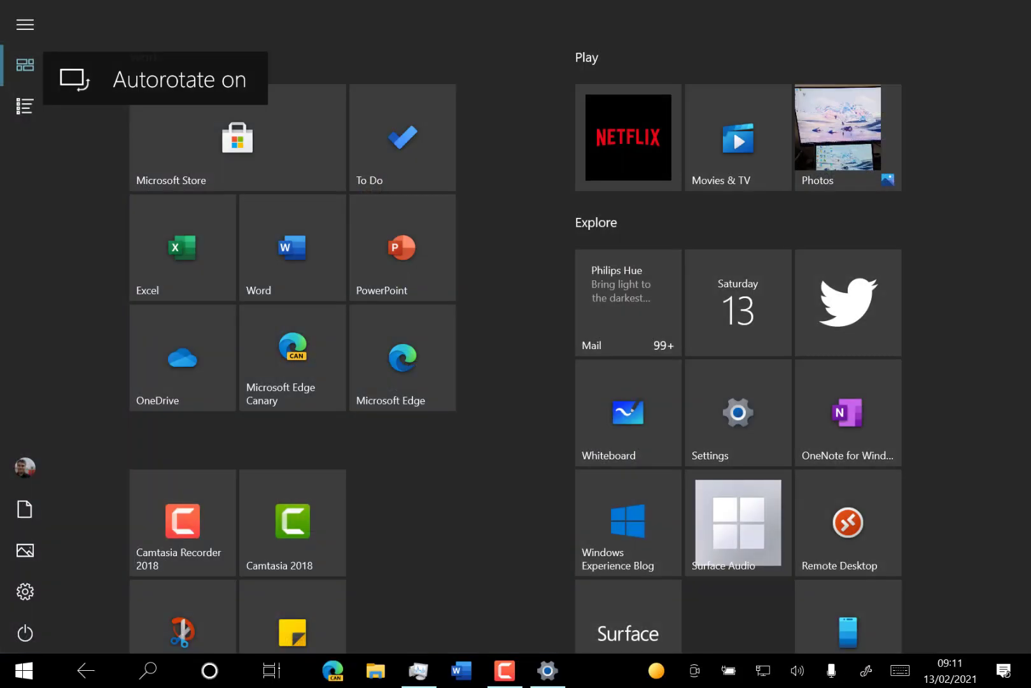
click(374, 670)
text(th)
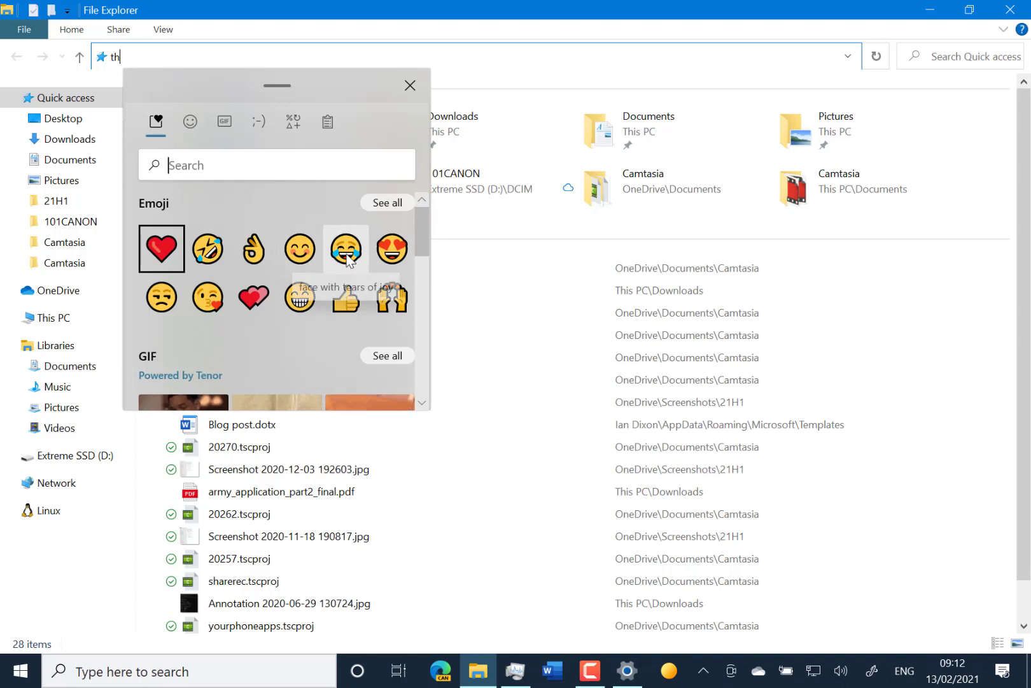
mouse_move(346, 251)
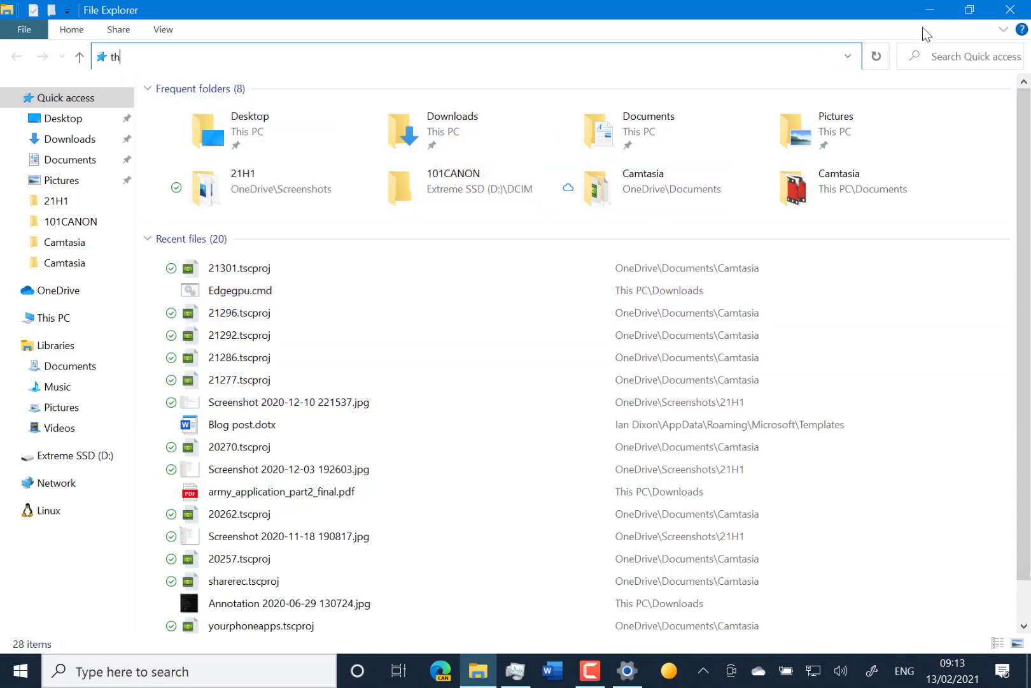
- Minimize File Explorer so Settings' About page with Windows specifications shows again
click(628, 671)
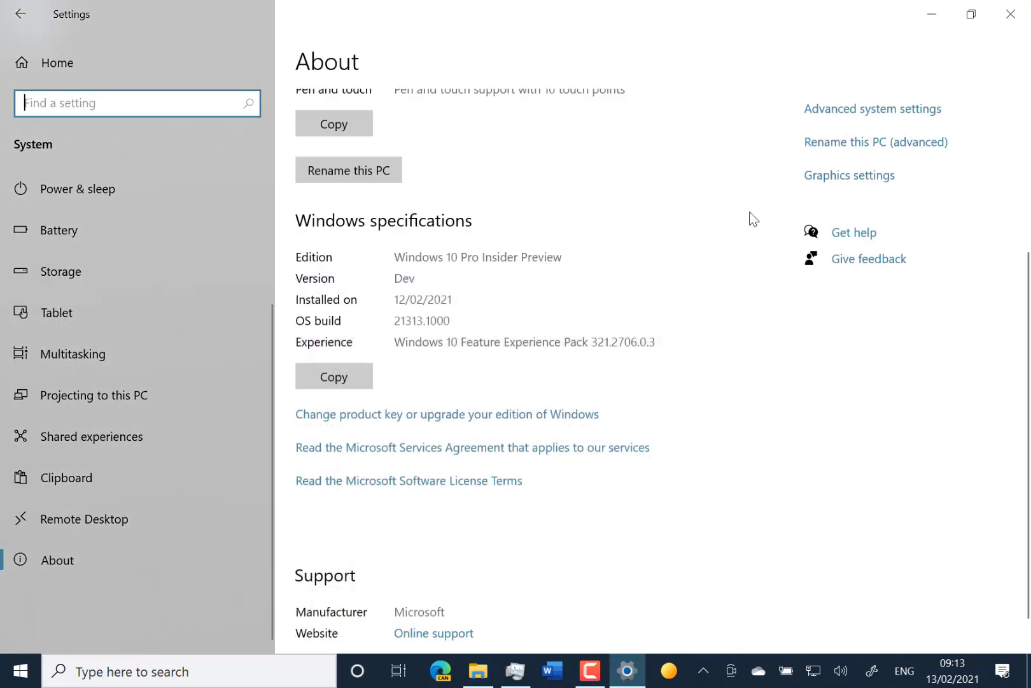